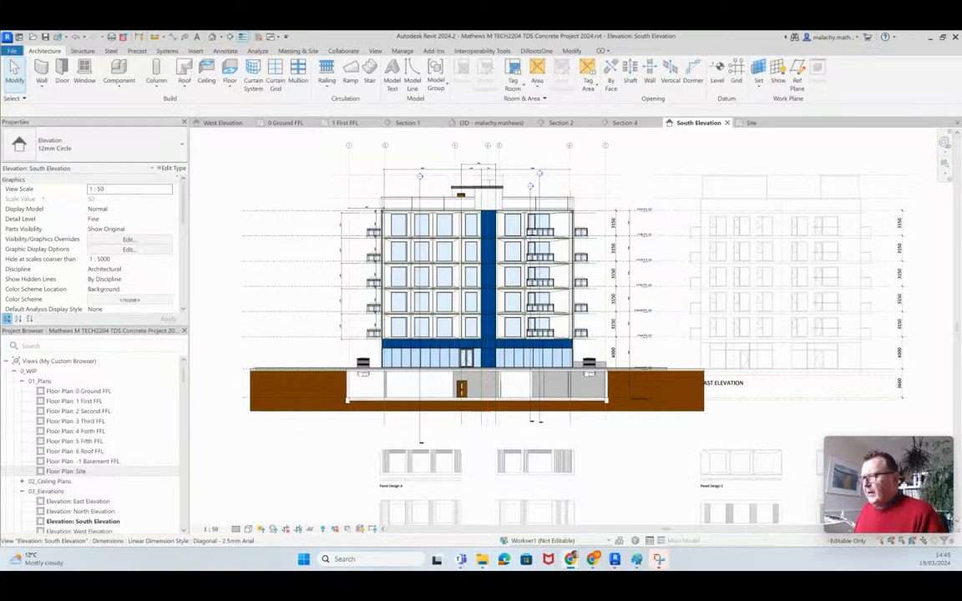
Switch from the South Elevation to the personal 3D view of the building.
left_click(492, 124)
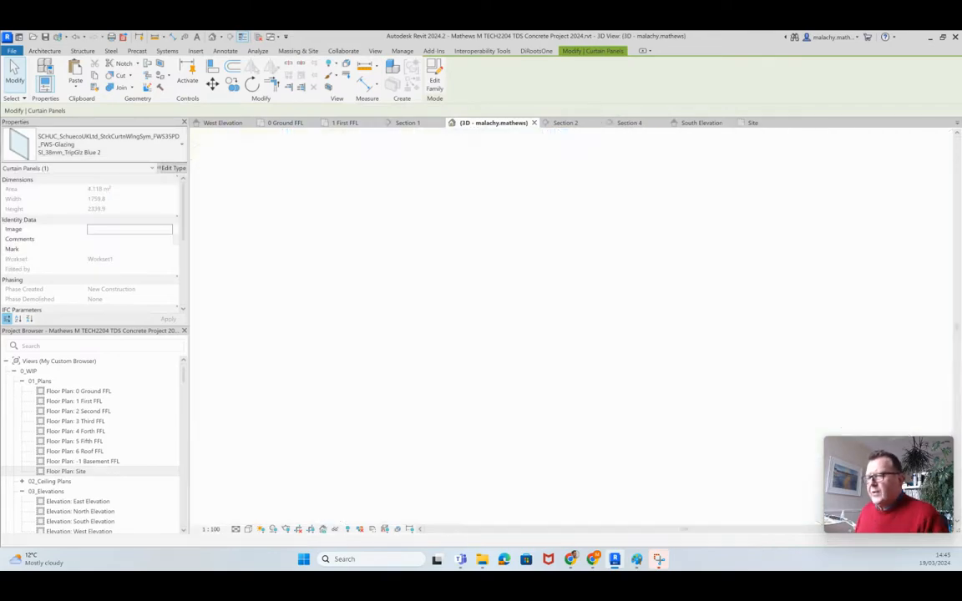
Review the Glass Panel 1 material in the Material Browser and close it.
left_click(174, 167)
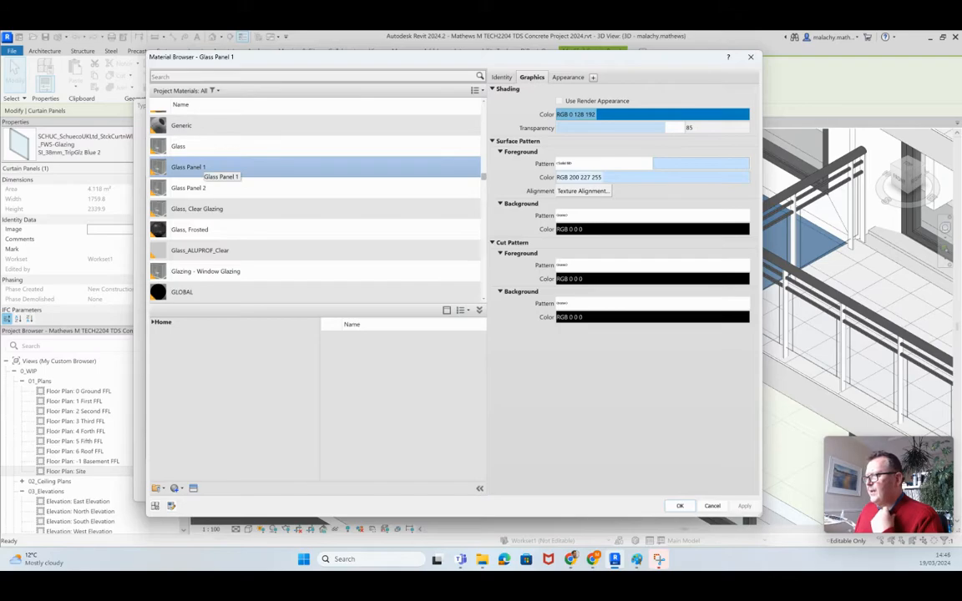
left_click(188, 187)
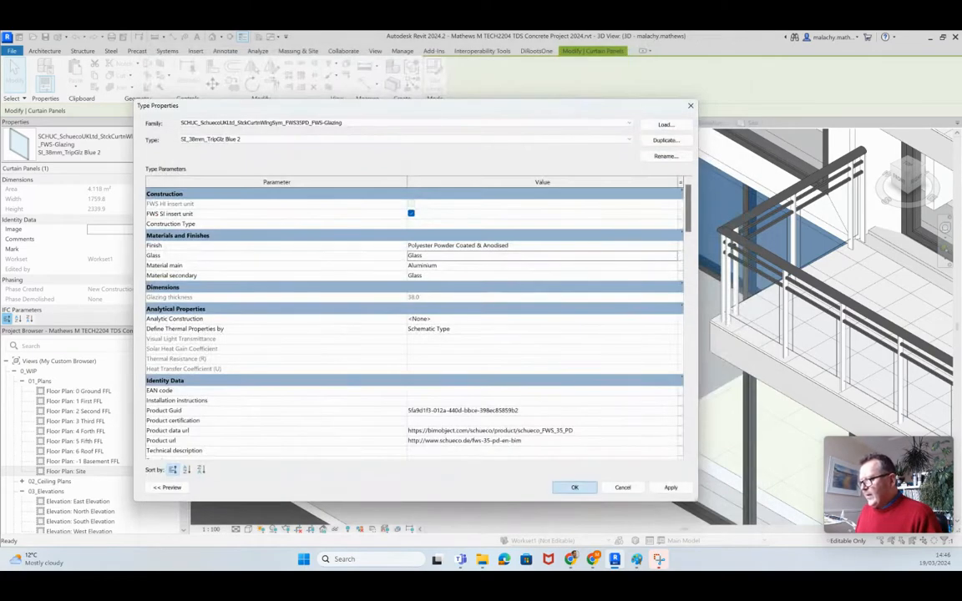
Confirm and close the Schüco curtain panel Type Properties.
left_click(575, 488)
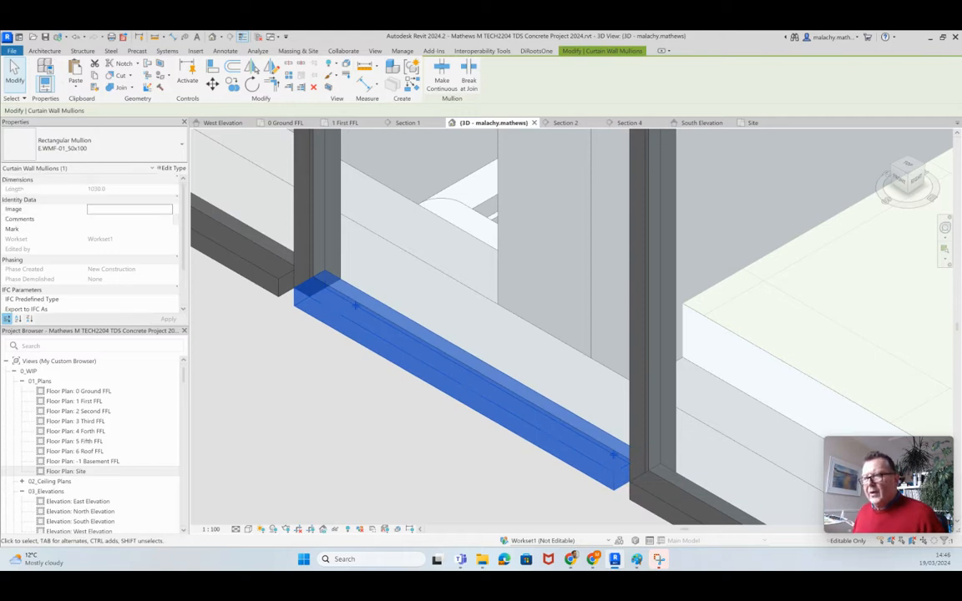
left_click(180, 144)
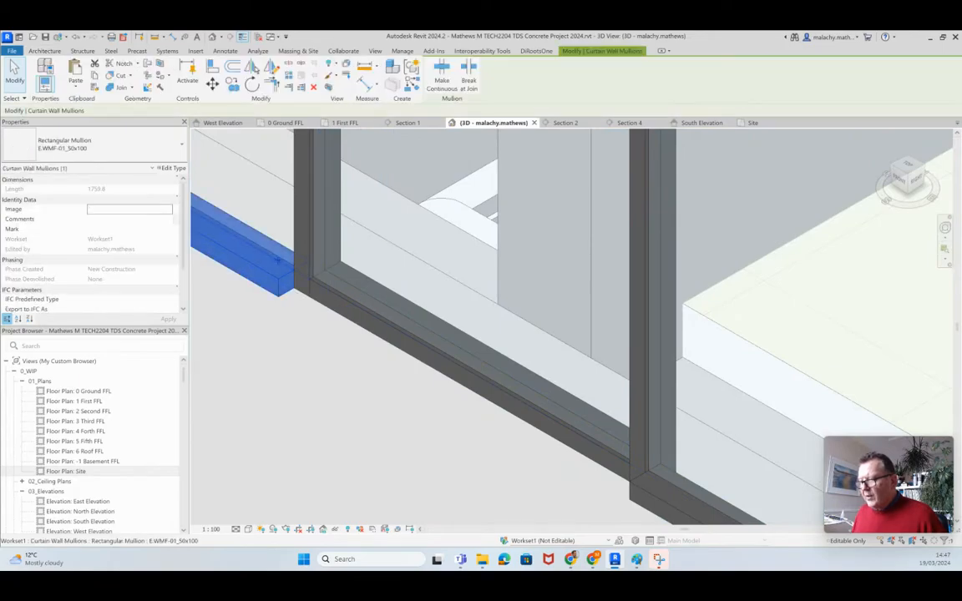
right_click(278, 261)
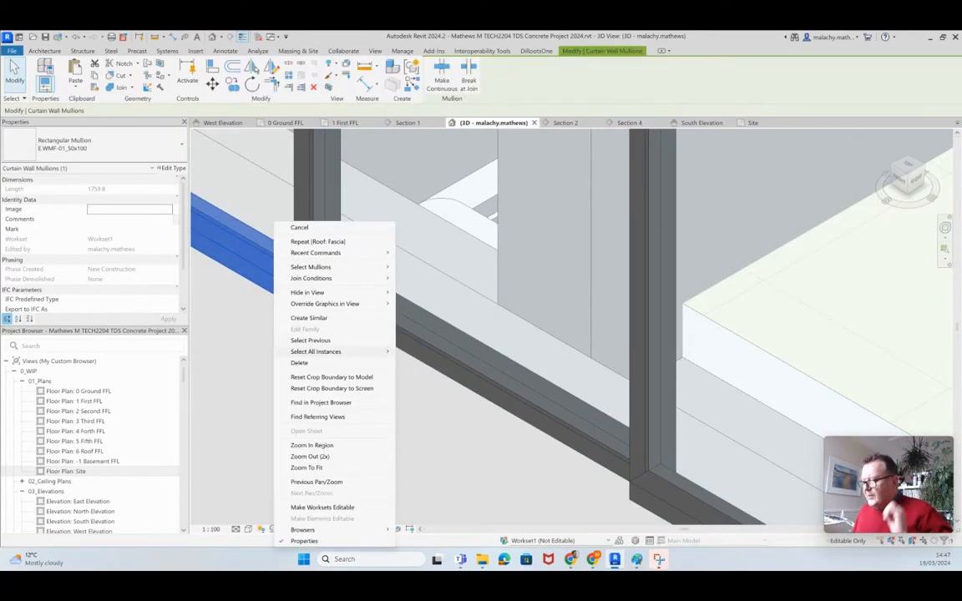
left_click(316, 350)
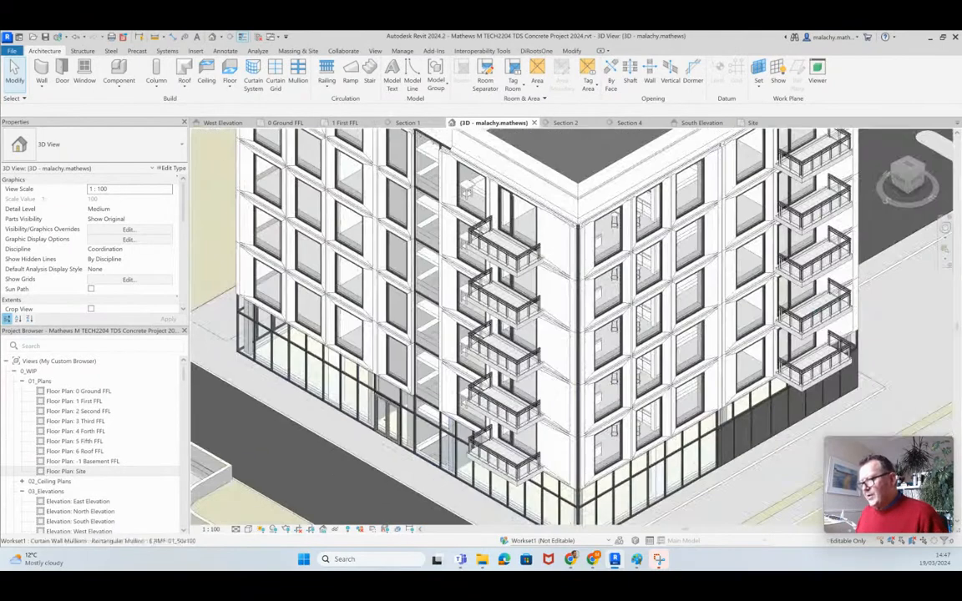
scroll("up", 3)
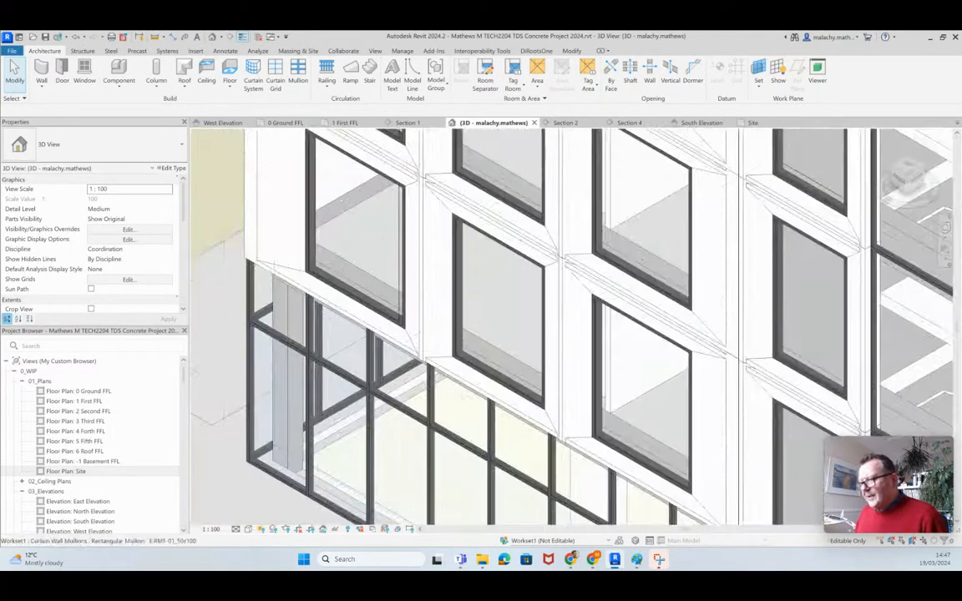
mouse_move(334, 342)
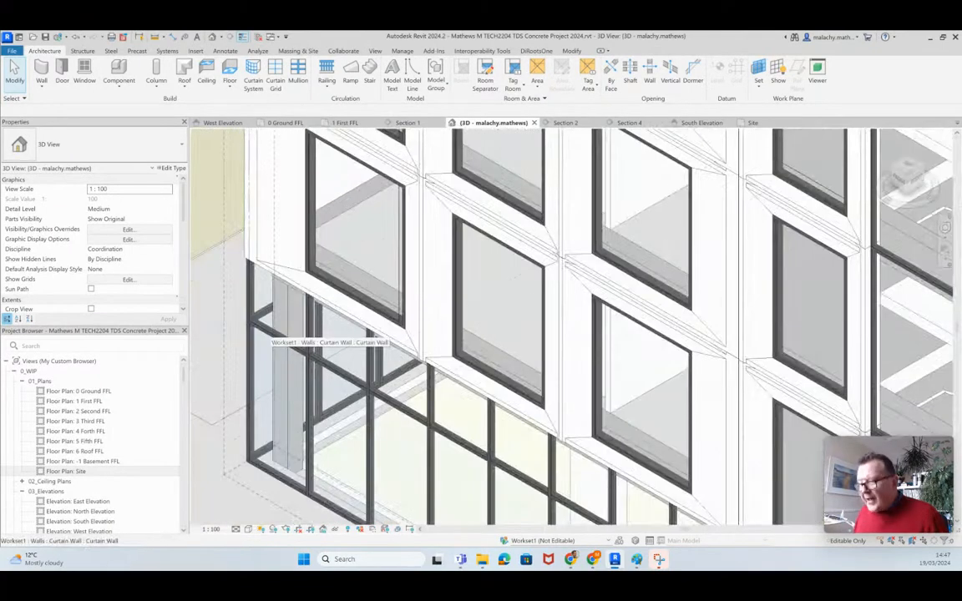
left_click(276, 298)
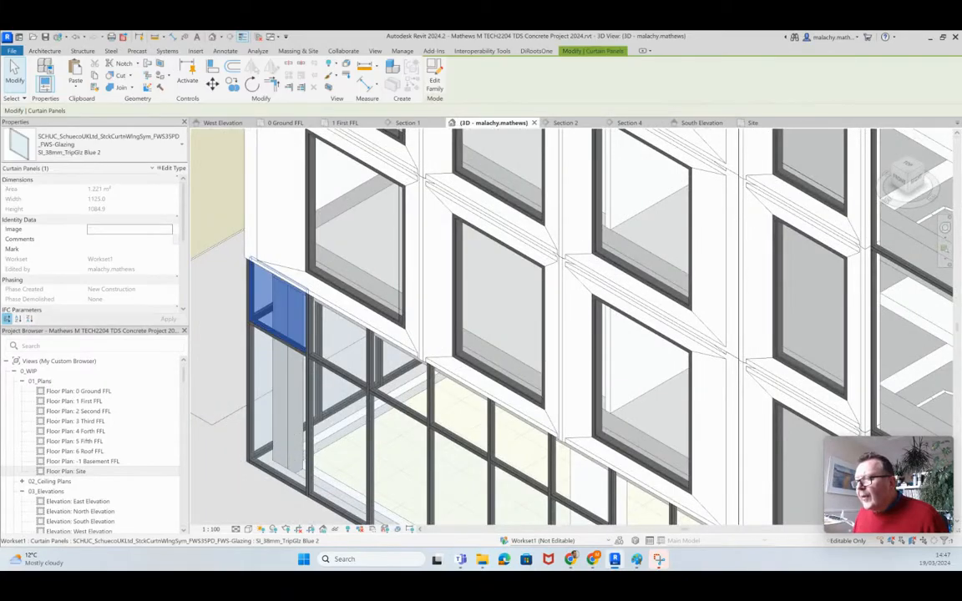
left_click(171, 167)
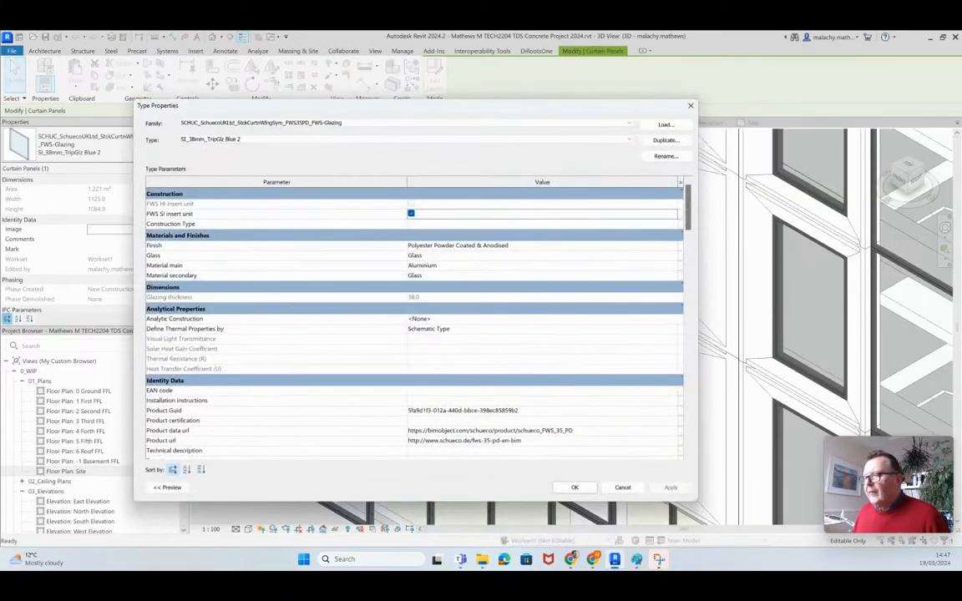
left_click(543, 255)
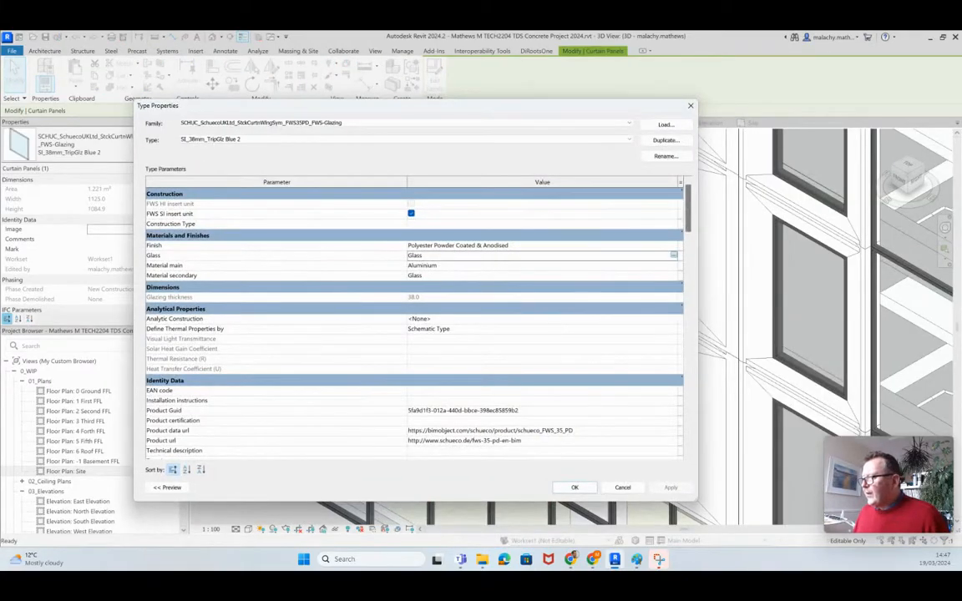
left_click(673, 256)
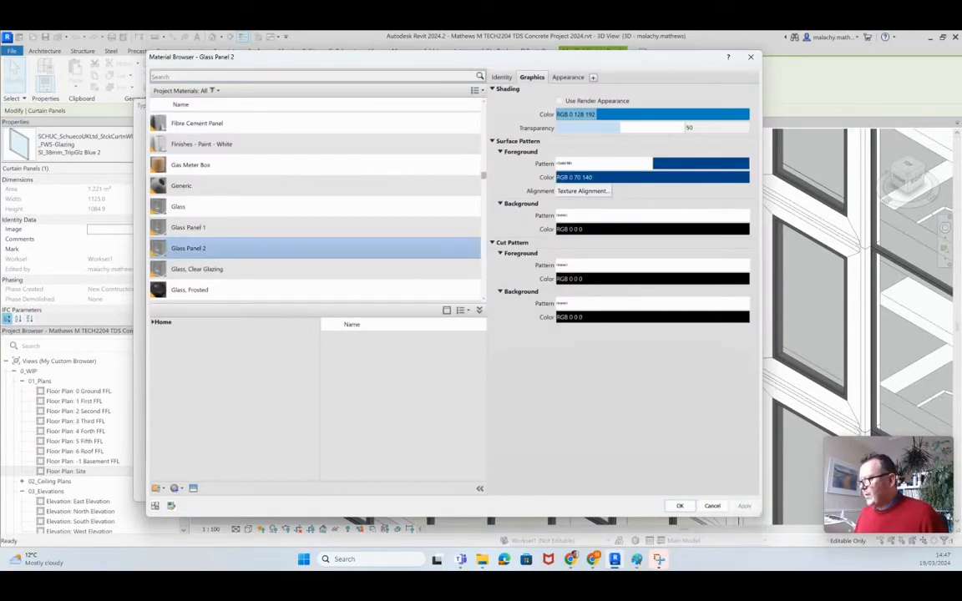
left_click(680, 505)
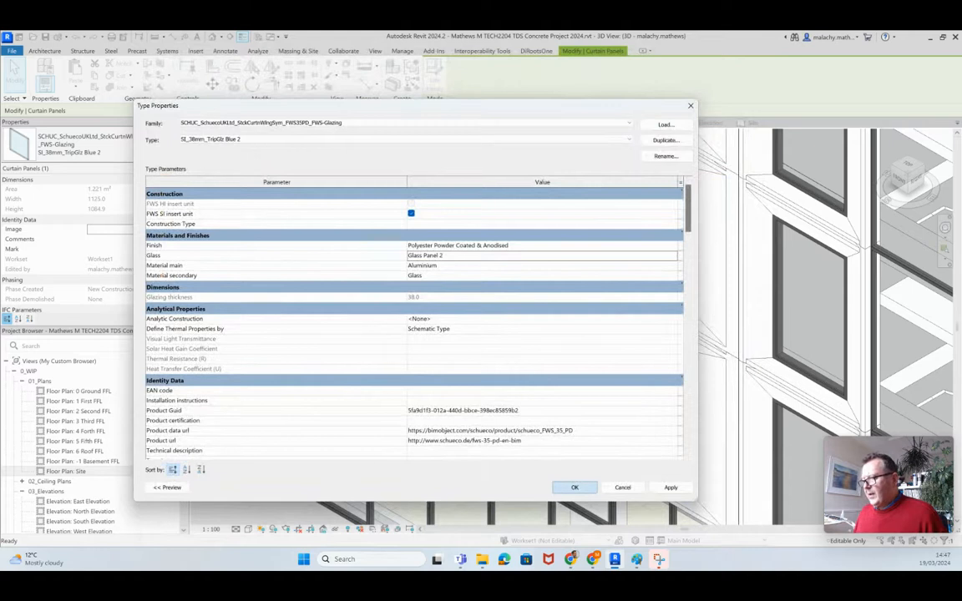
left_click(574, 488)
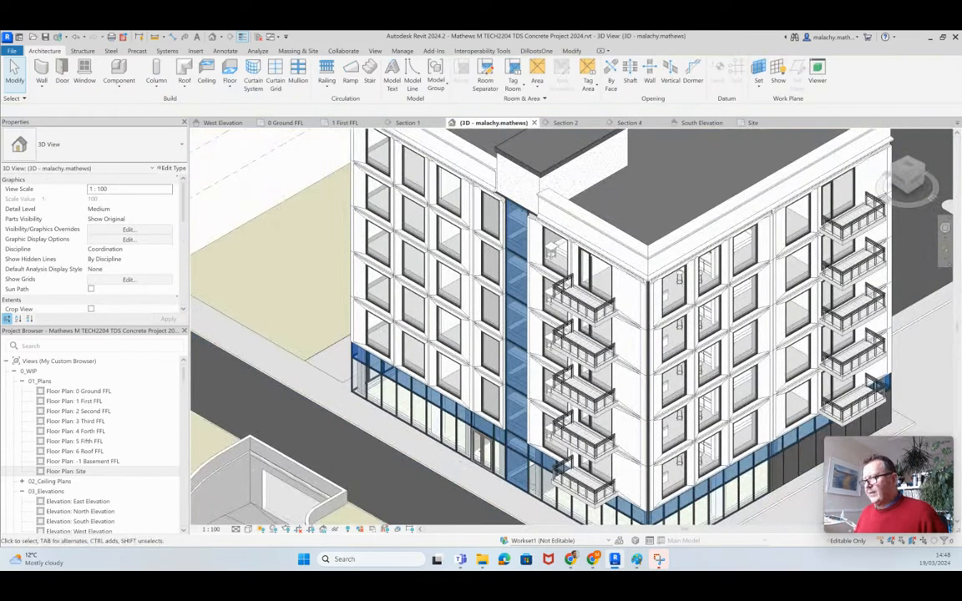
left_click_drag(585, 335, 501, 292)
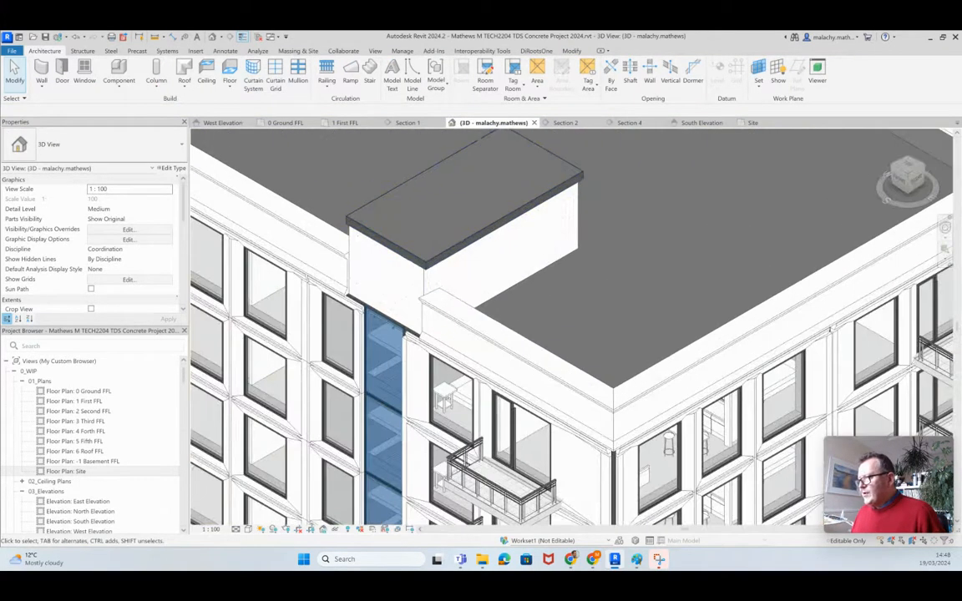
mouse_move(509, 259)
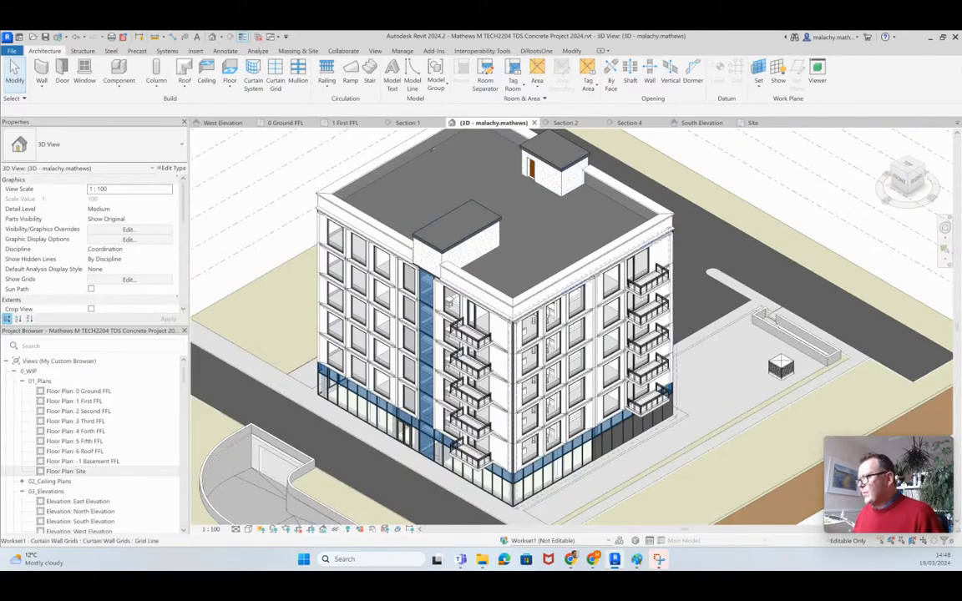
mouse_move(476, 276)
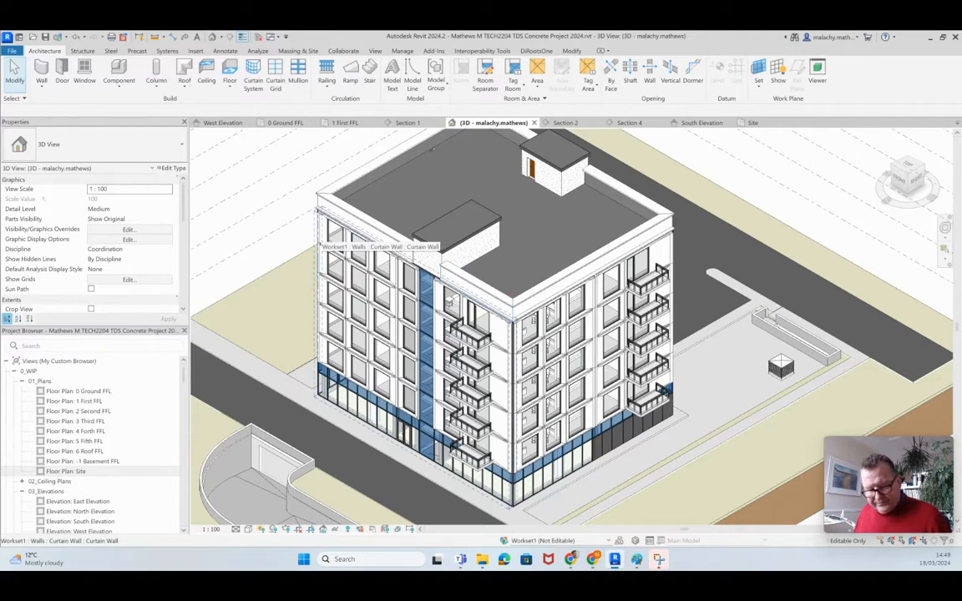
Open the Curtain Panel Material Takeoff schedule from Schedules/Quantities.
left_click(359, 242)
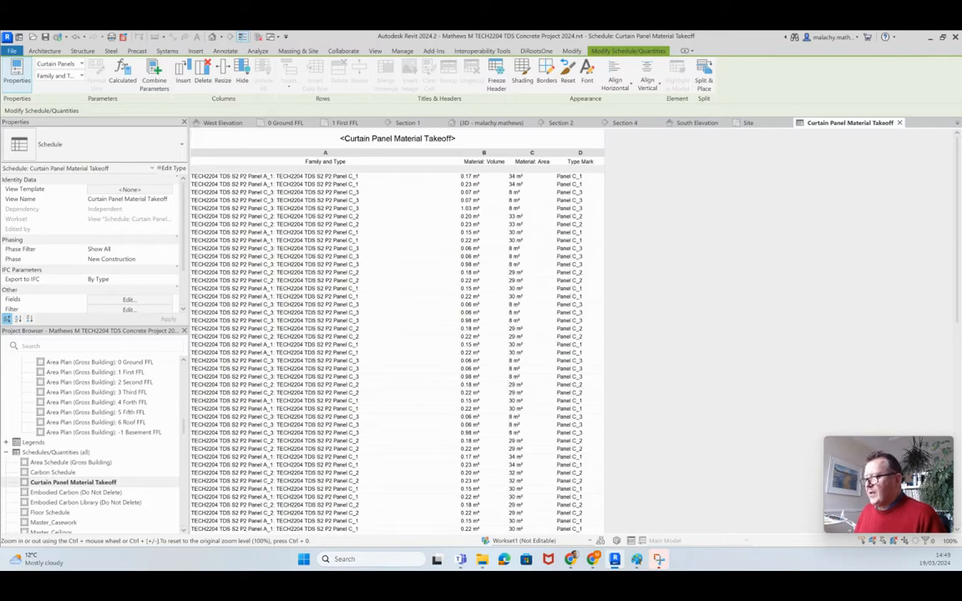
left_click(493, 124)
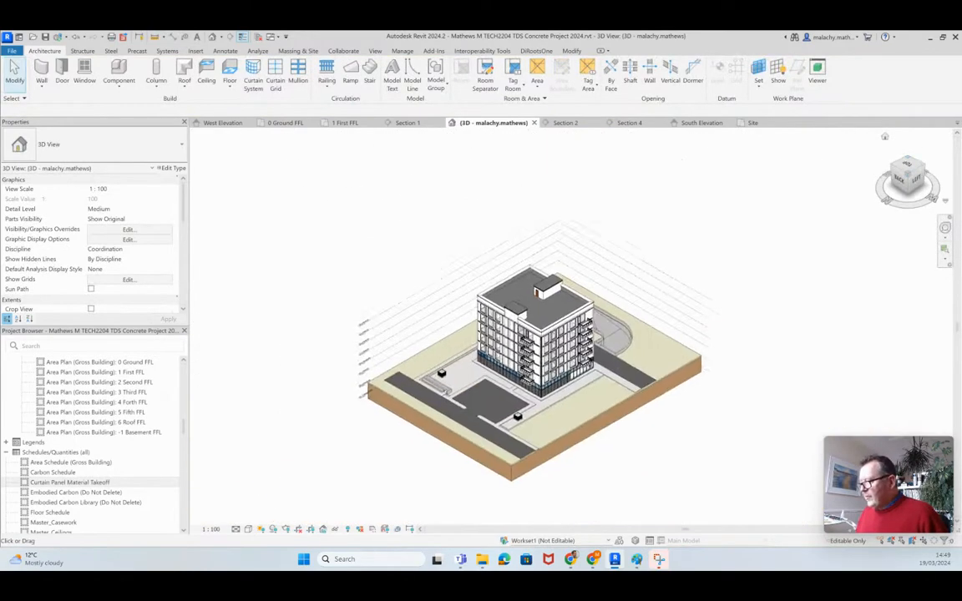
scroll("up", 3)
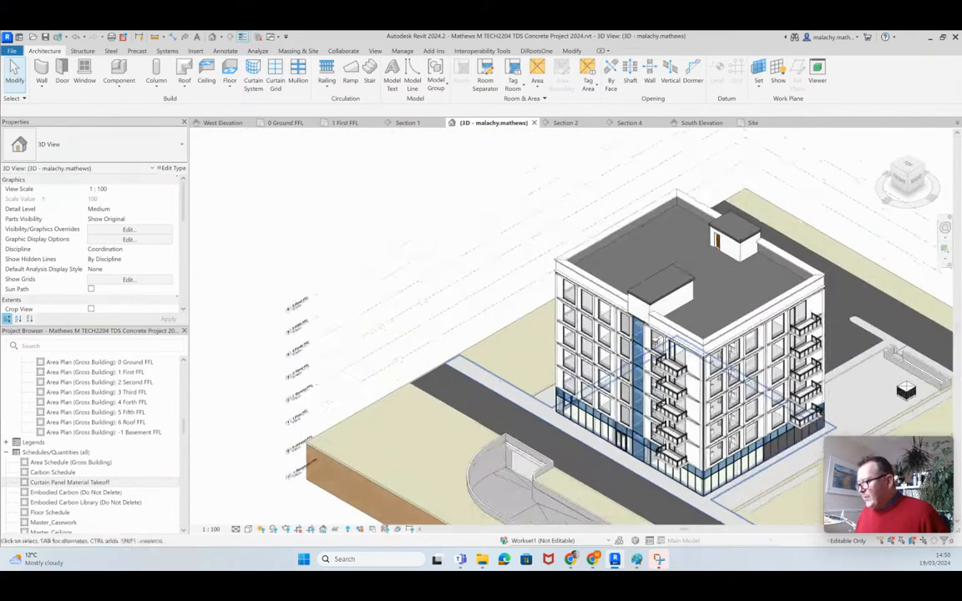
scroll("up", 3)
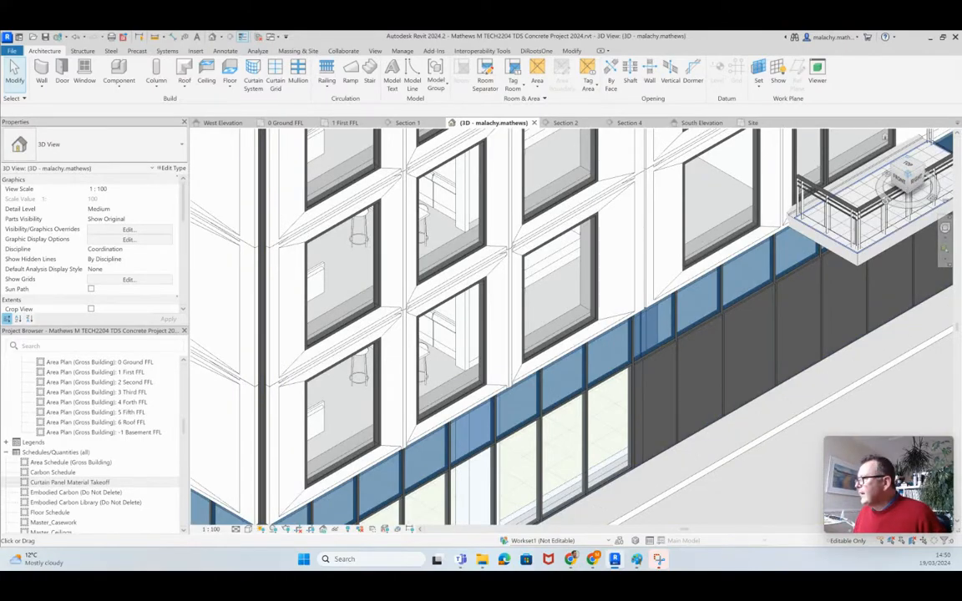
scroll("down", 3)
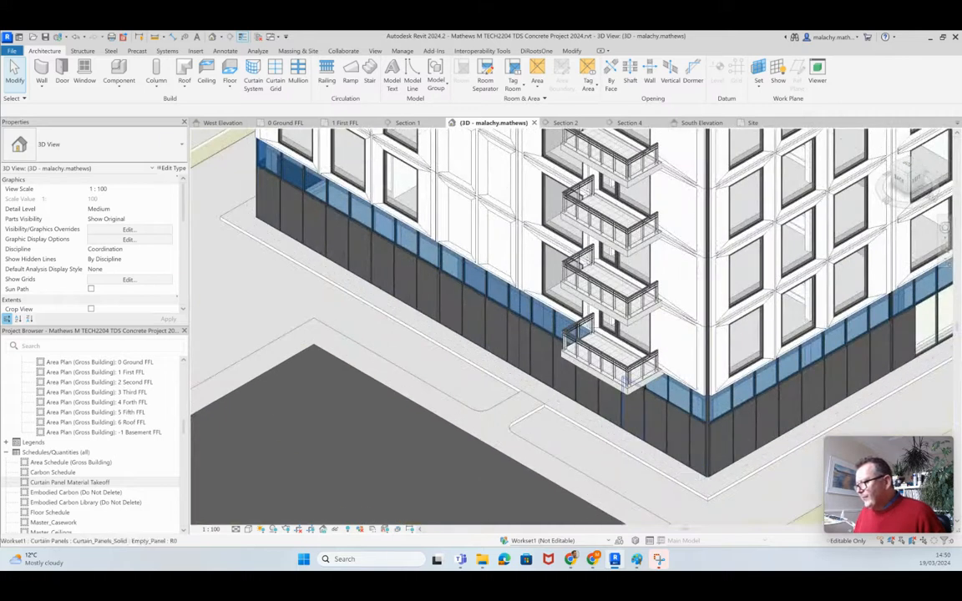
left_click(633, 409)
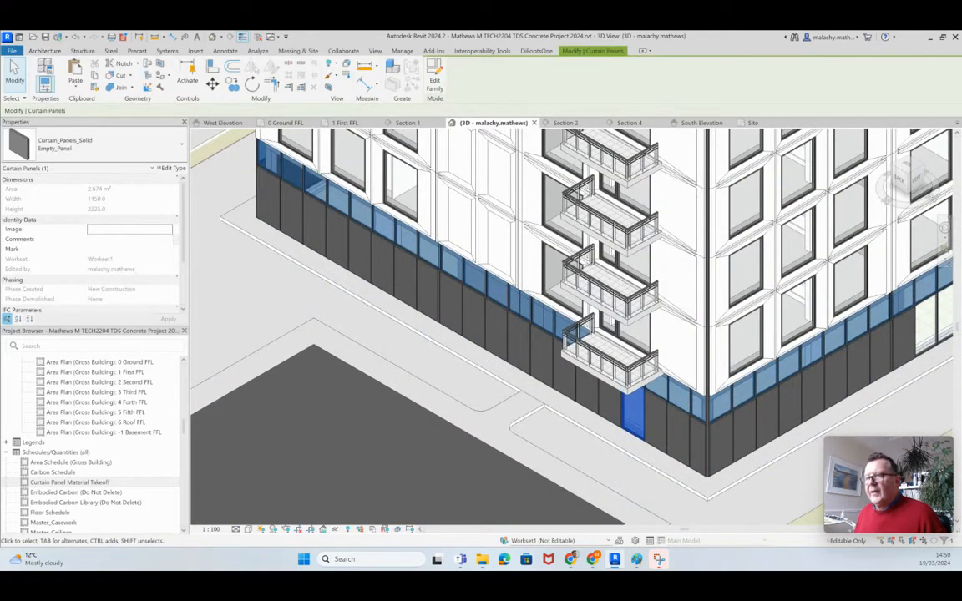
left_click(180, 143)
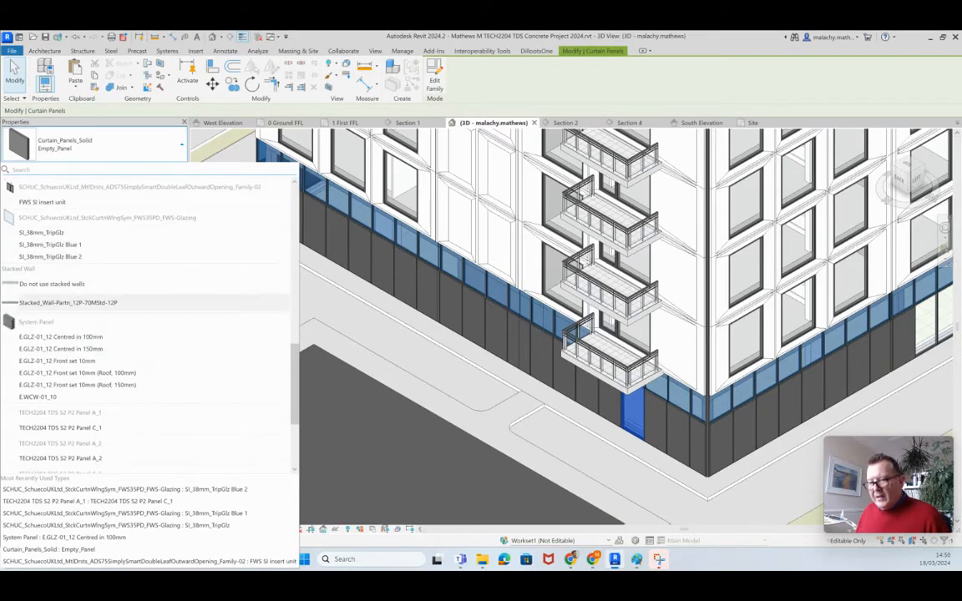
scroll("down", 3)
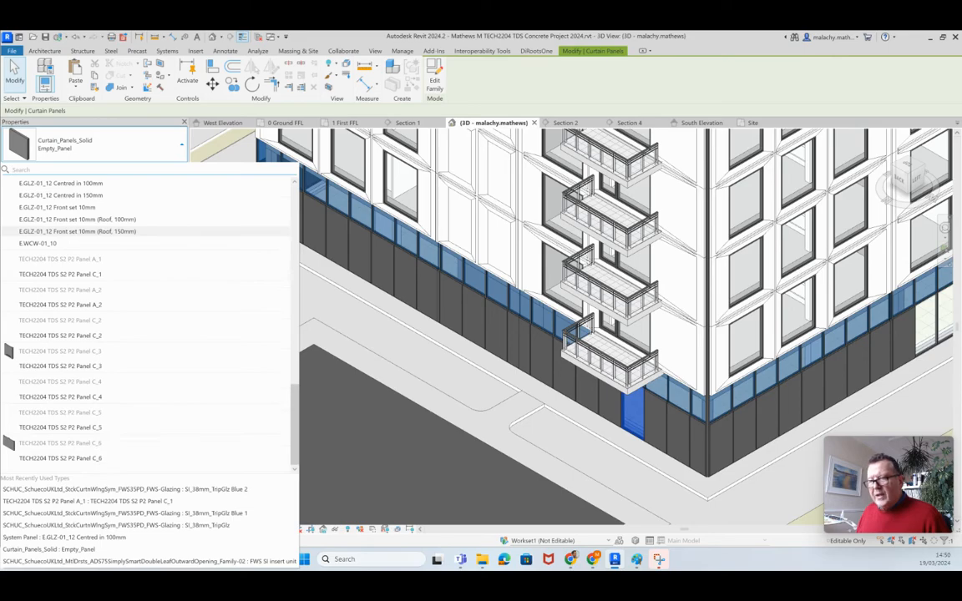
scroll("up", 3)
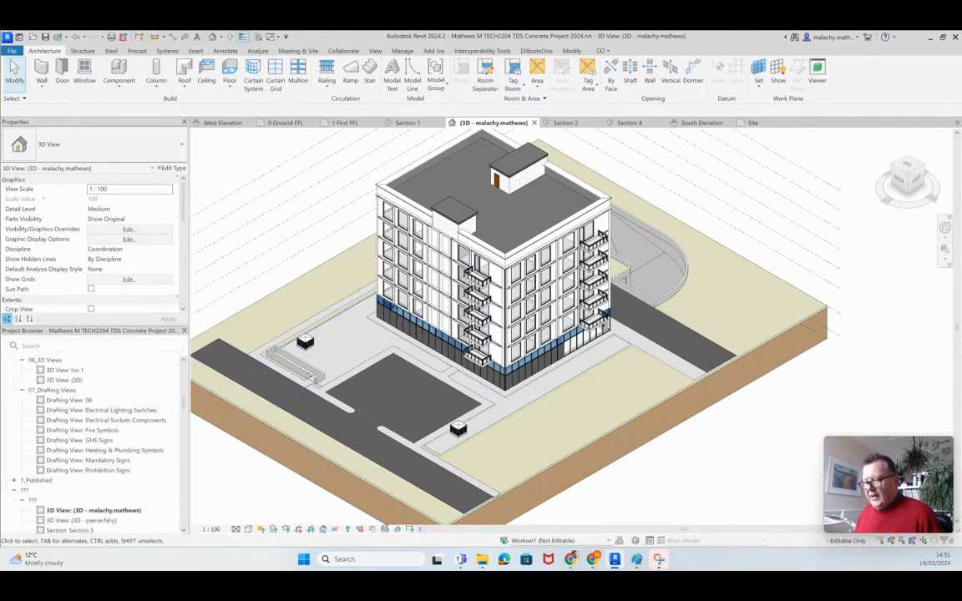
Expand the Sheets (all) node to list sheets A101 and A102.
scroll("up", 3)
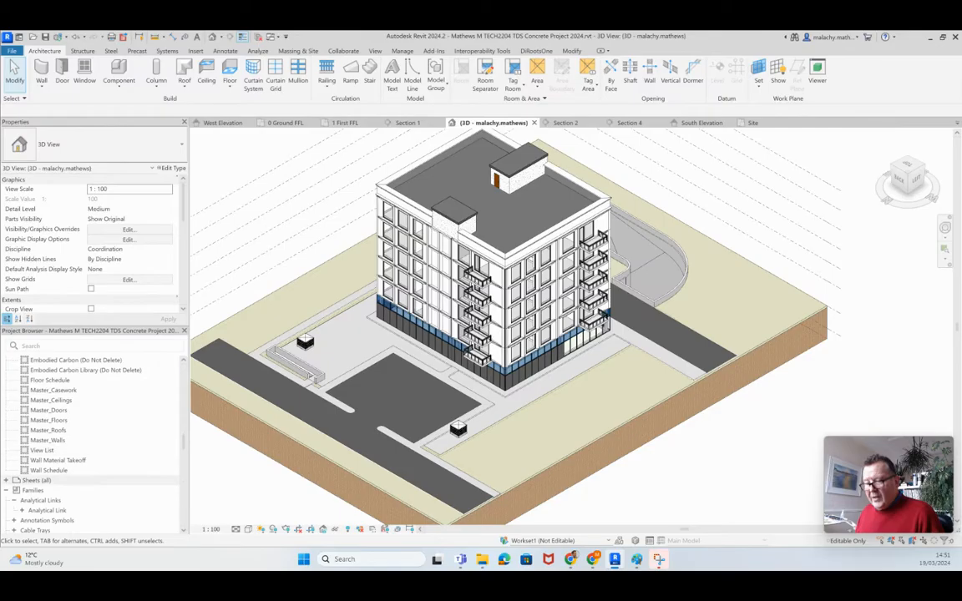
left_click(37, 481)
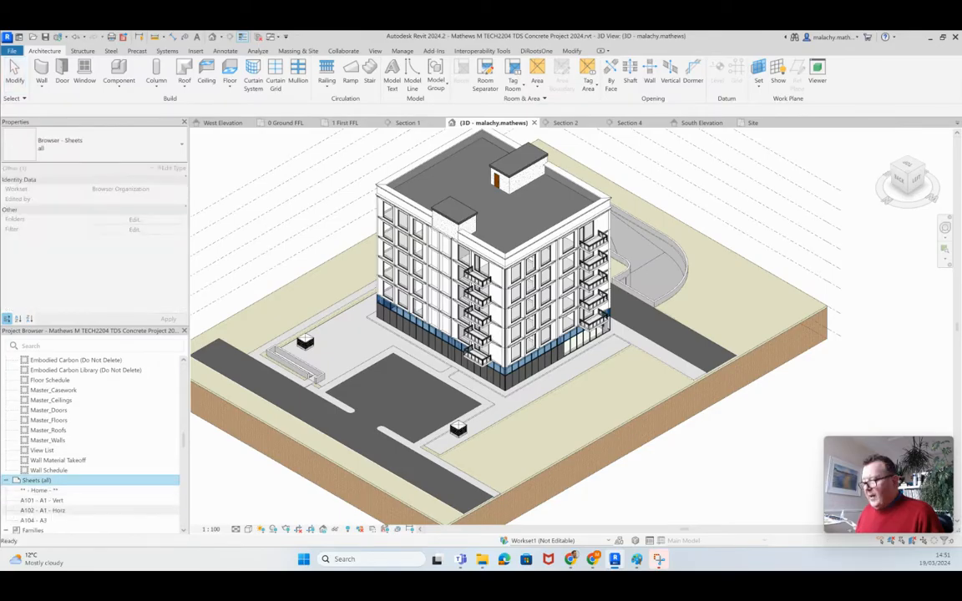